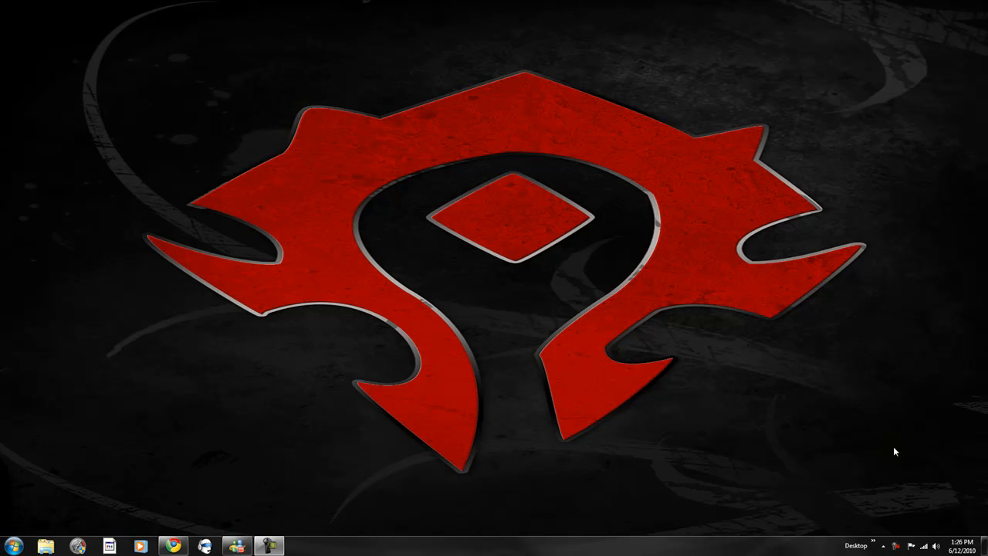
{"action": "mouse_move", "coordinate": [196, 419]}
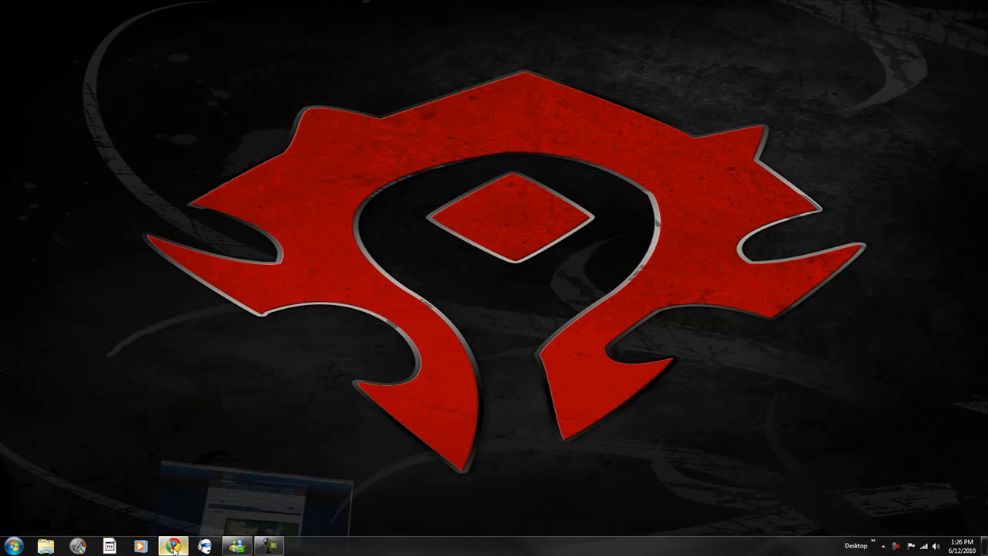
- Restore Chrome and scroll the 3.3.3a Arcemu Repack thread's screenshots, version 0.9.5 and replies
{"action": "left_click", "coordinate": [173, 546]}
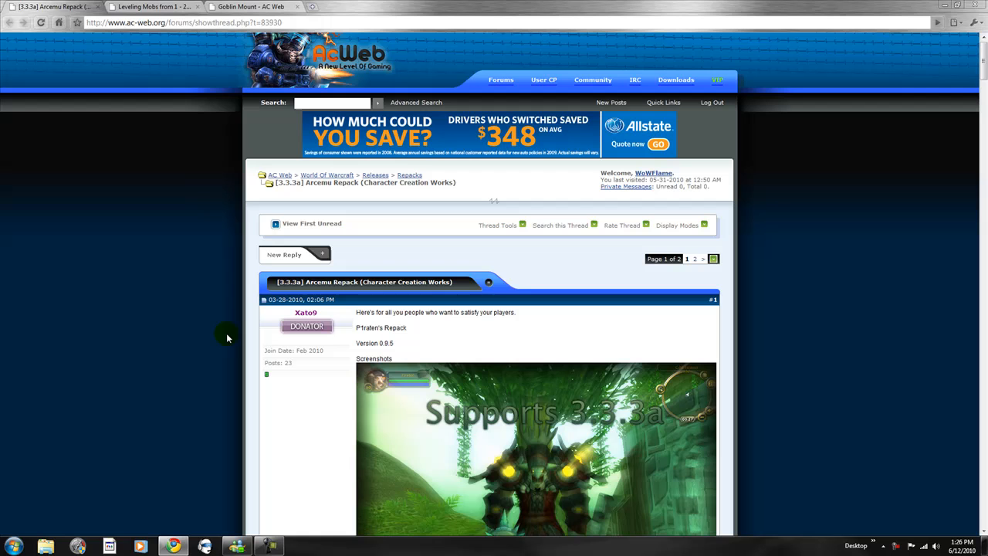
{"action": "mouse_move", "coordinate": [185, 147]}
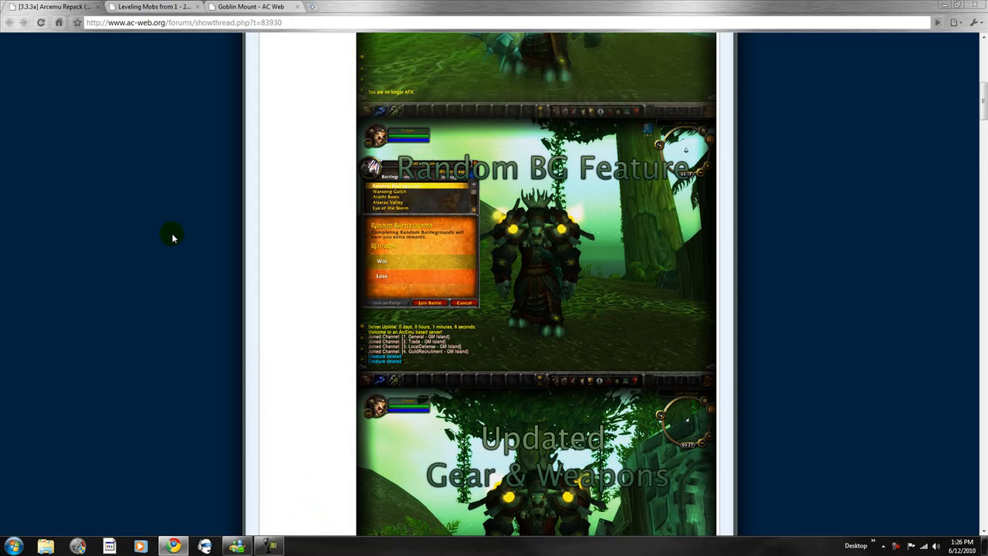
{"action": "mouse_move", "coordinate": [185, 223]}
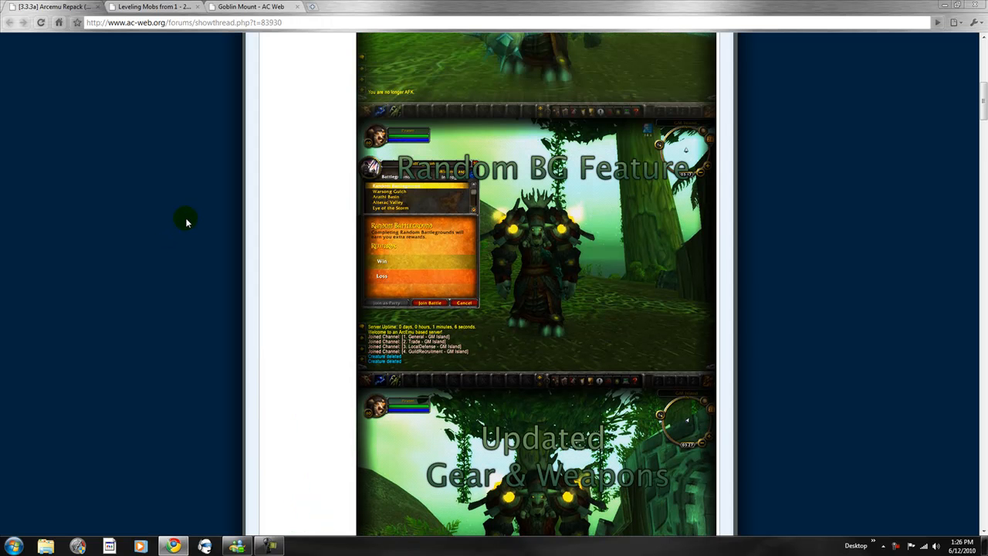
{"action": "scroll", "scroll_direction": "up", "scroll_amount": 3}
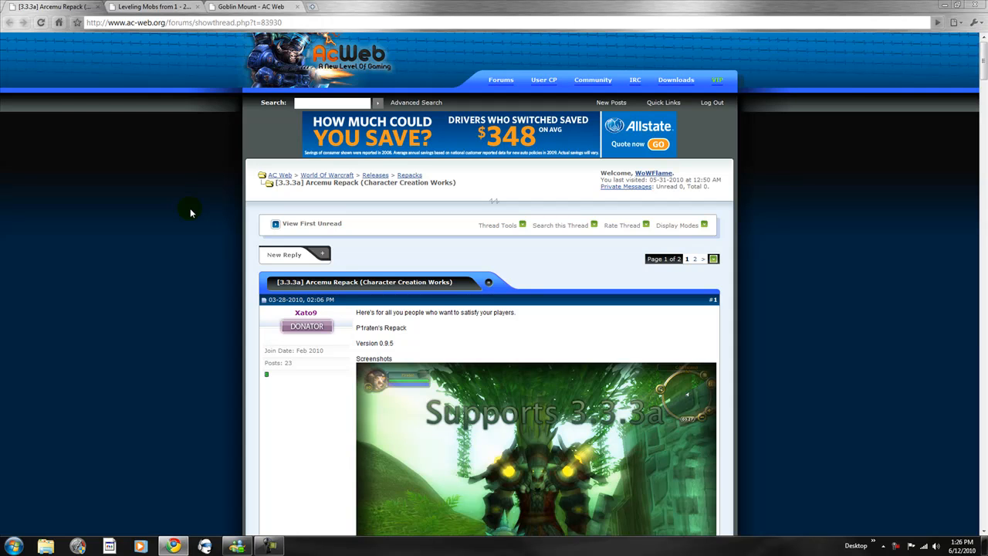
{"action": "mouse_move", "coordinate": [142, 230]}
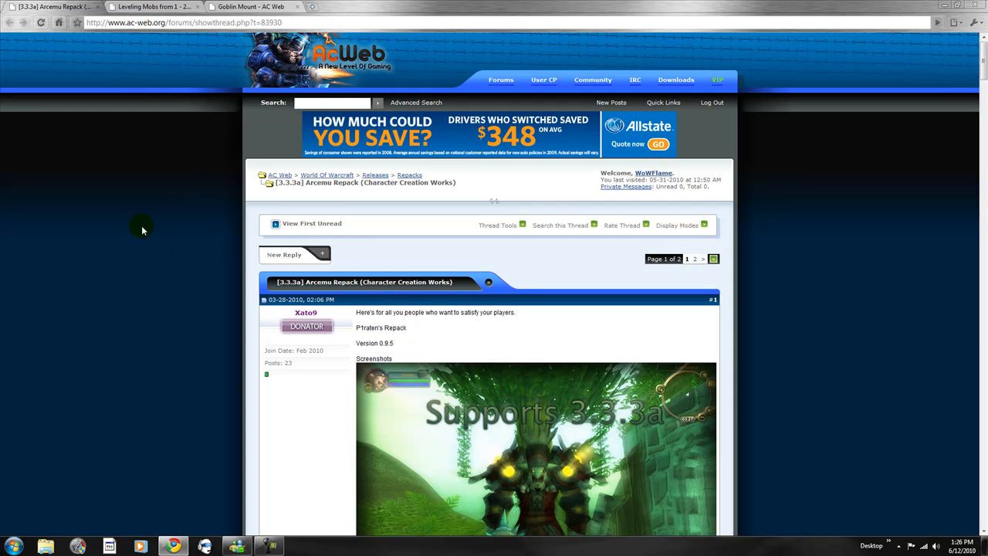
{"action": "scroll", "scroll_direction": "down", "scroll_amount": 3}
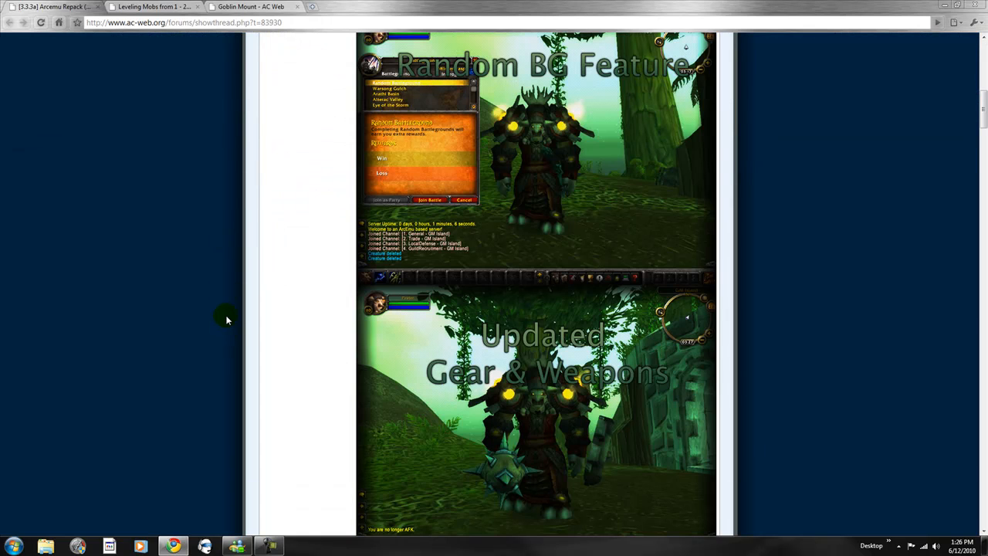
{"action": "scroll", "scroll_direction": "down", "scroll_amount": 3}
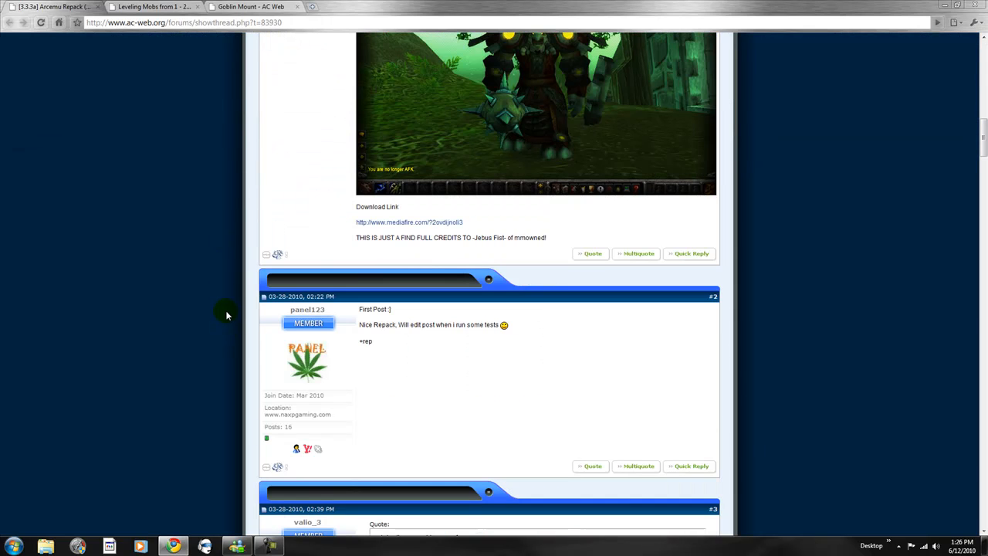
{"action": "scroll", "scroll_direction": "up", "scroll_amount": 3}
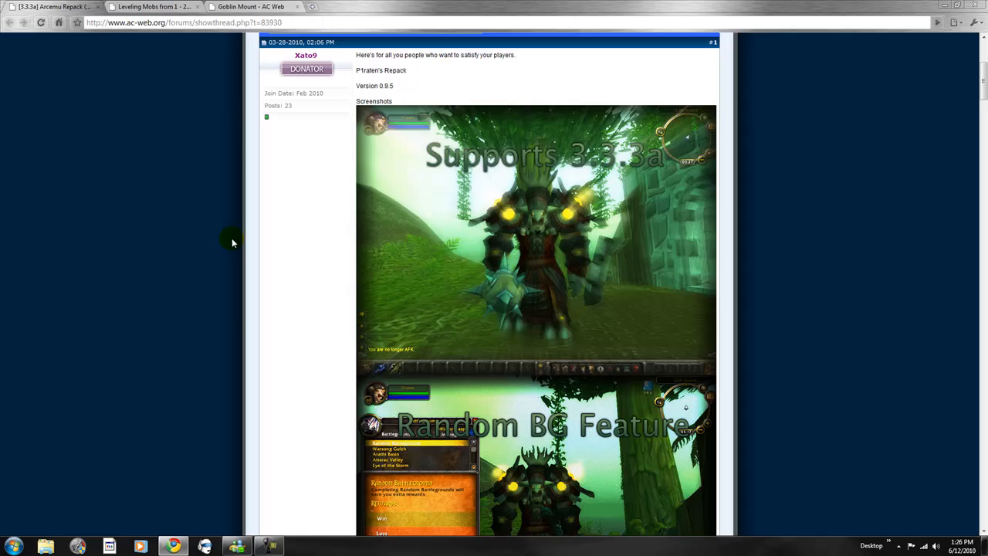
- Scroll down the Leveling Mobs first post to its attached zip files and first reply
{"action": "left_click", "coordinate": [155, 7]}
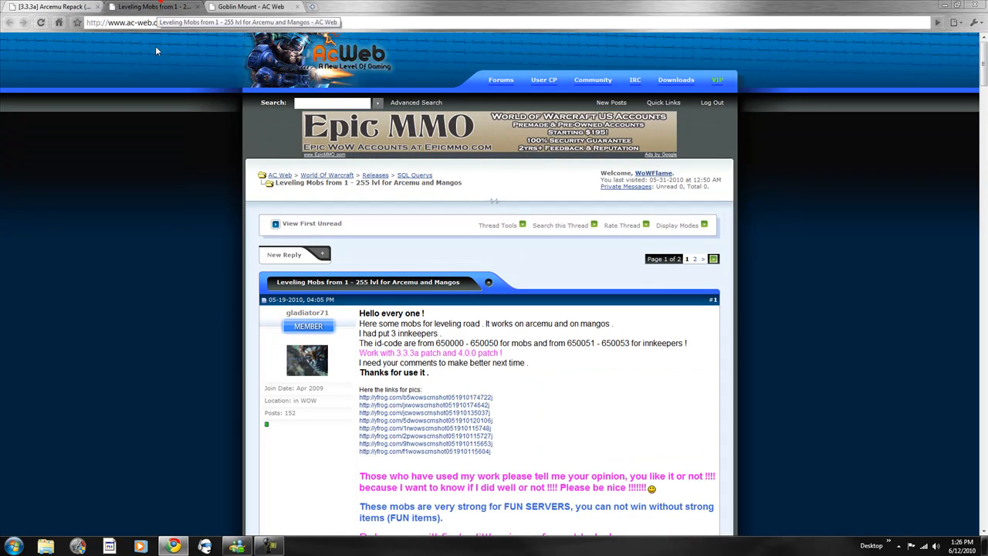
{"action": "scroll", "scroll_direction": "down", "scroll_amount": 3}
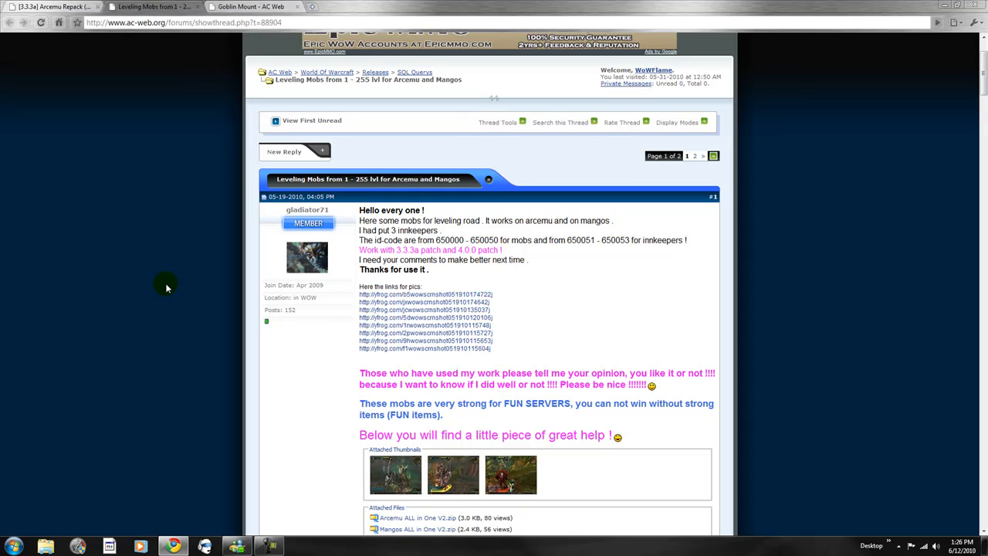
{"action": "mouse_move", "coordinate": [173, 294]}
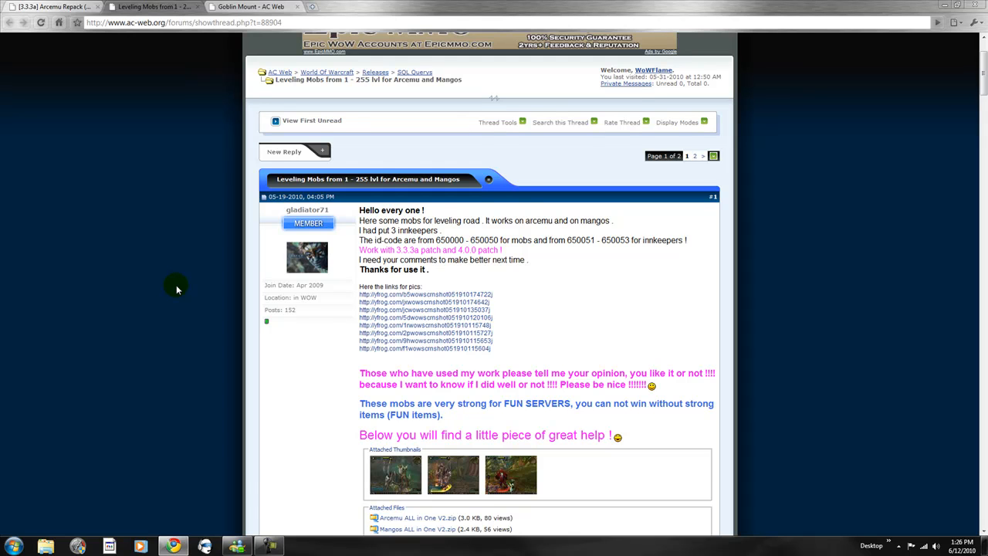
{"action": "scroll", "scroll_direction": "down", "scroll_amount": 3}
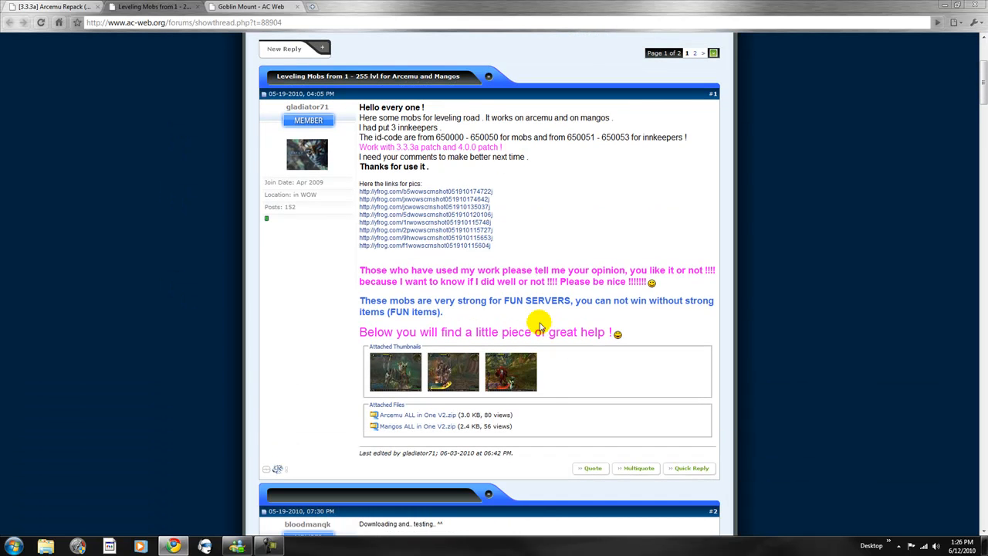
{"action": "scroll", "scroll_direction": "down", "scroll_amount": 3}
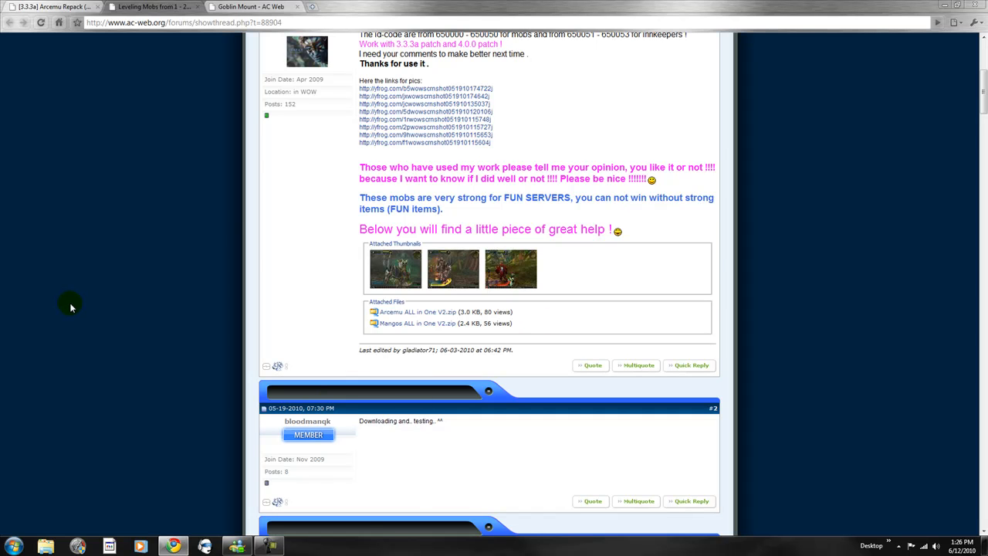
- Look through the Goblin Mount post's Rat Rod creature and item SQL code blocks
{"action": "left_click", "coordinate": [251, 6]}
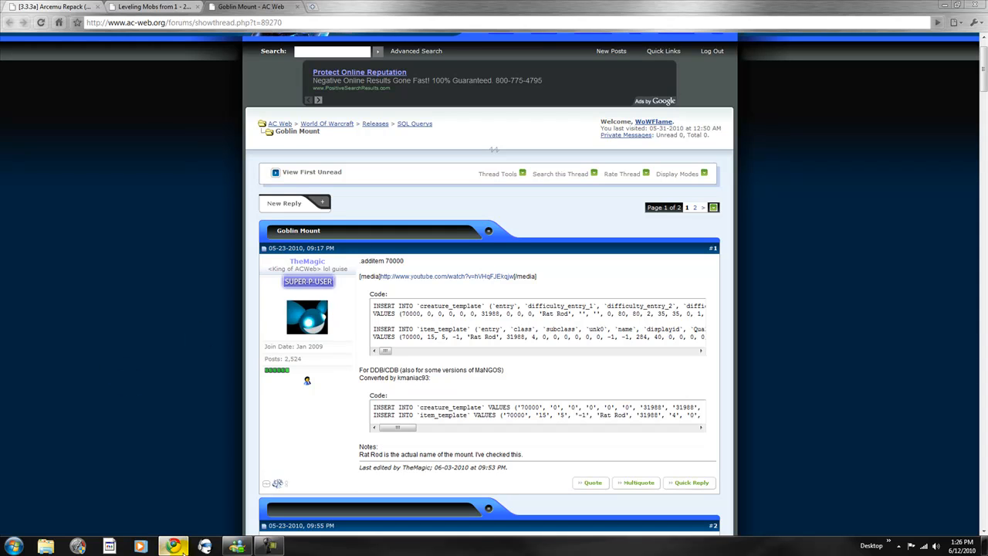
{"action": "mouse_move", "coordinate": [413, 260]}
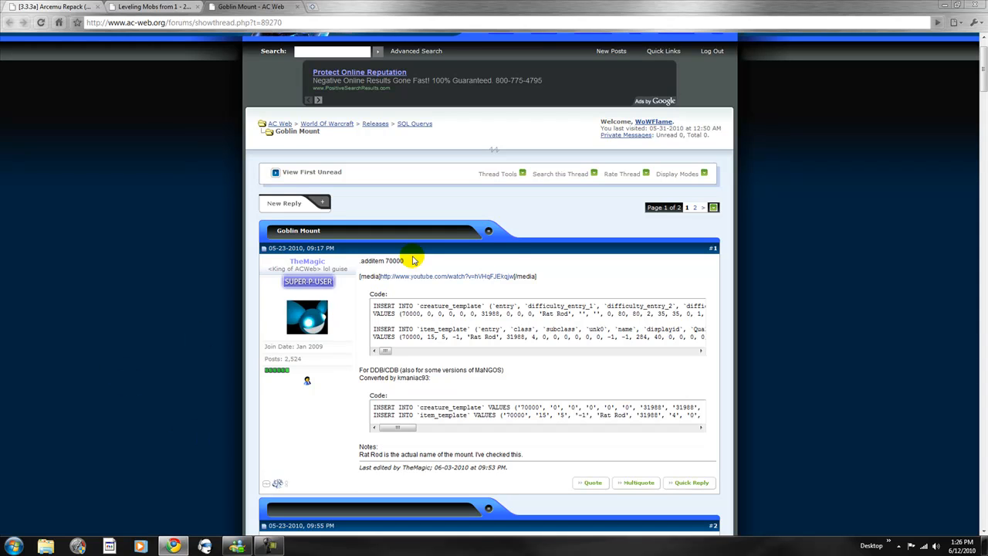
{"action": "mouse_move", "coordinate": [391, 353]}
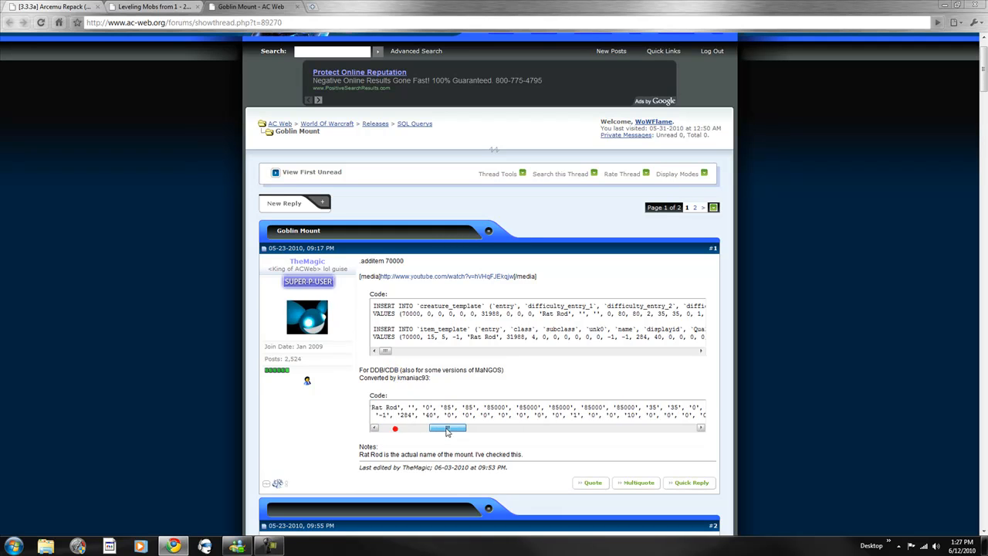
{"action": "left_click_drag", "start_coordinate": [448, 428], "coordinate": [559, 428]}
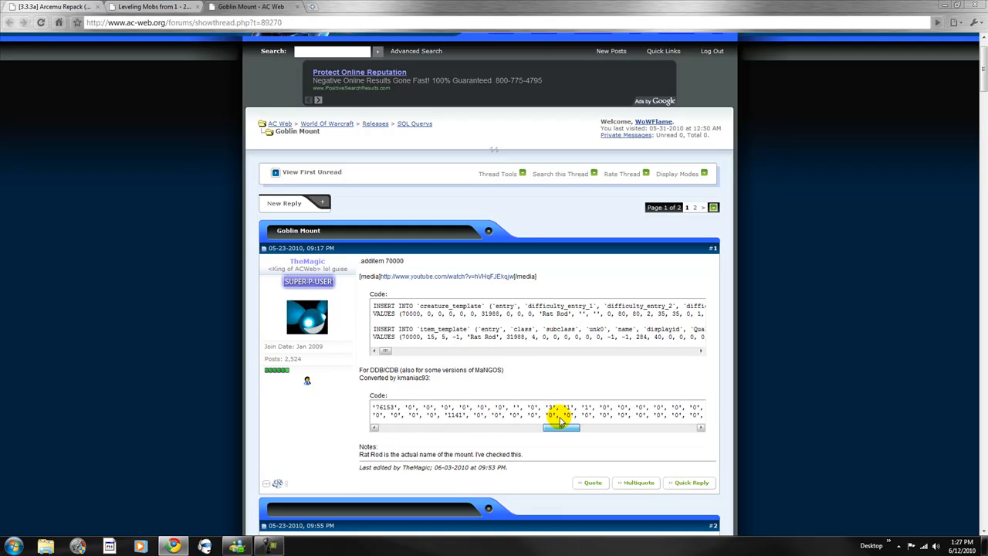
{"action": "right_click", "coordinate": [417, 276]}
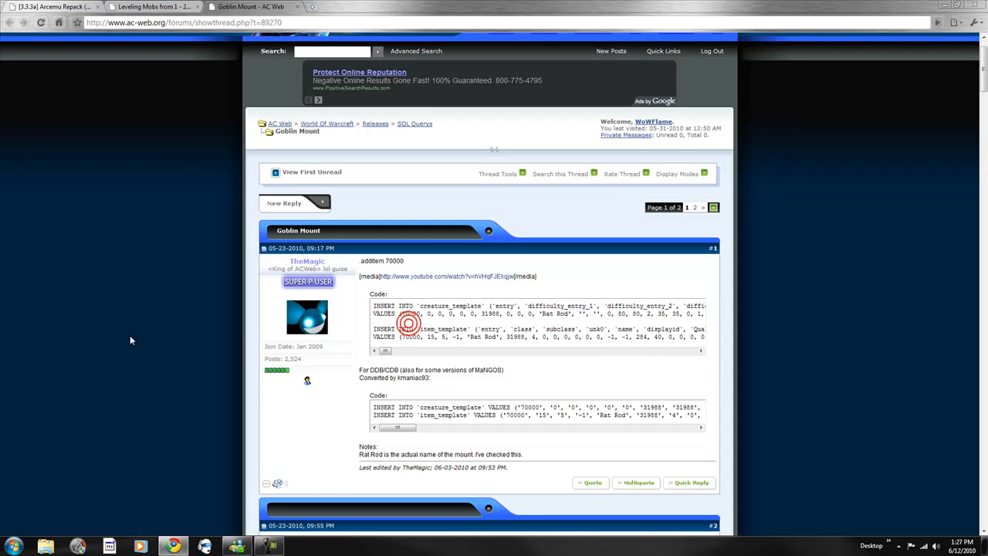
{"action": "mouse_move", "coordinate": [100, 305]}
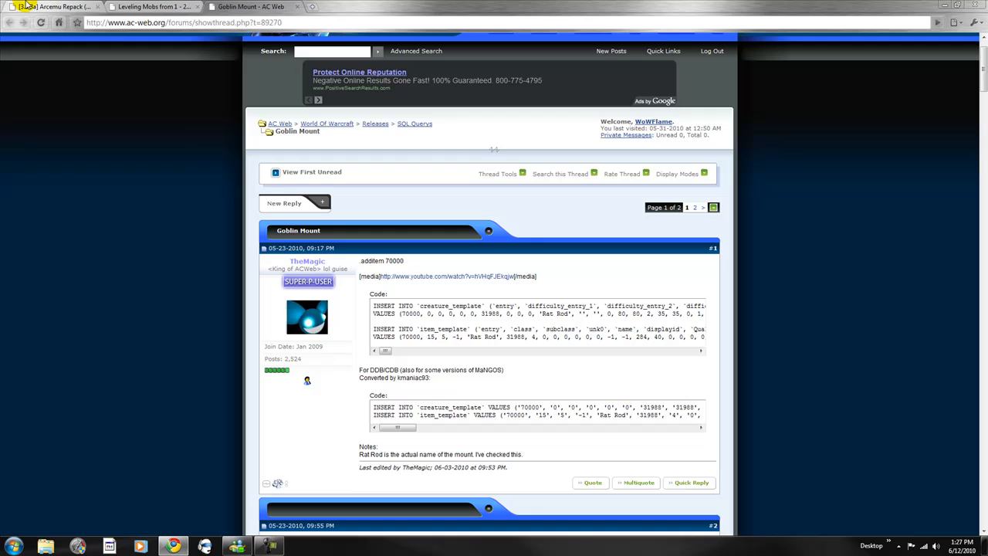
{"action": "scroll", "scroll_direction": "down", "scroll_amount": 3}
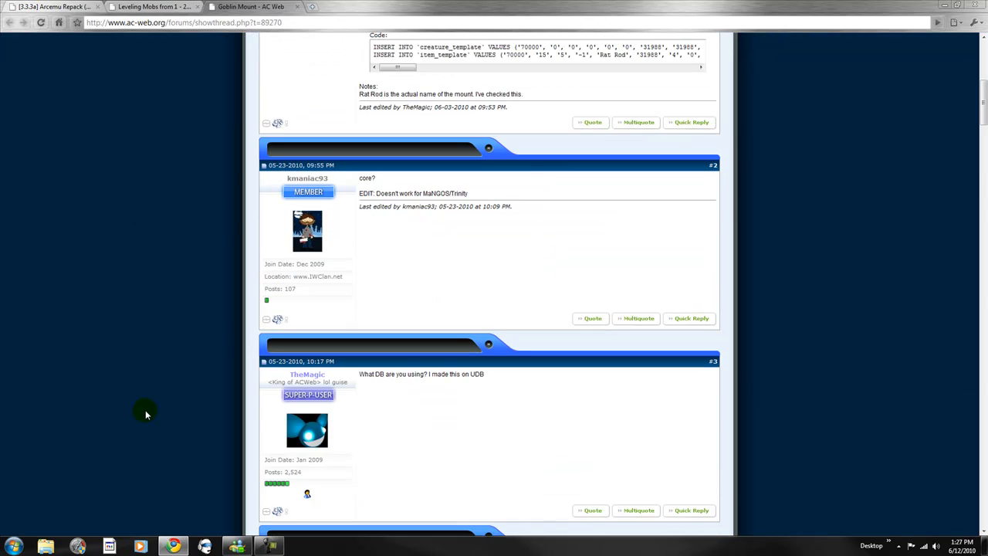
{"action": "scroll", "scroll_direction": "up", "scroll_amount": 3}
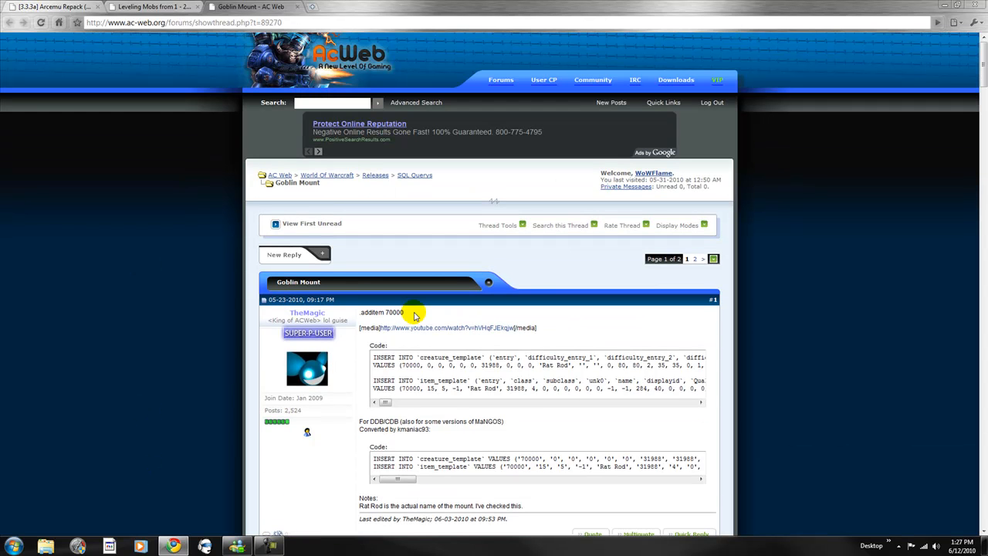
{"action": "double_click", "coordinate": [394, 312]}
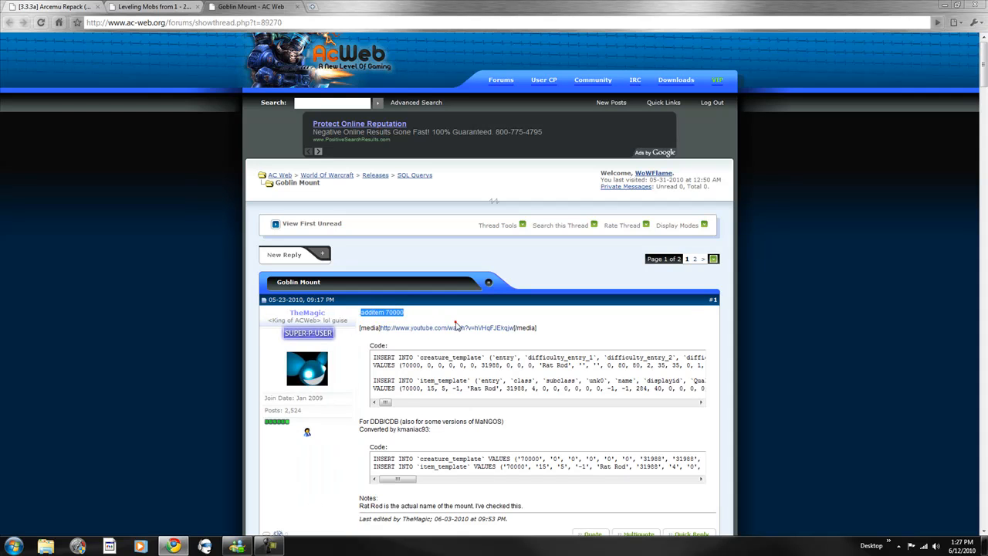
{"action": "scroll", "scroll_direction": "down", "scroll_amount": 3}
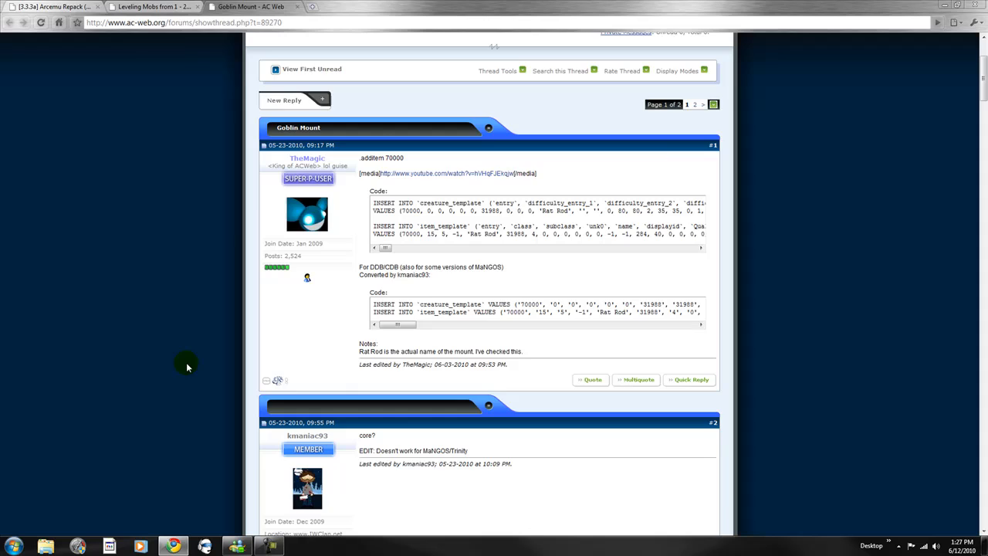
{"action": "scroll", "scroll_direction": "down", "scroll_amount": 3}
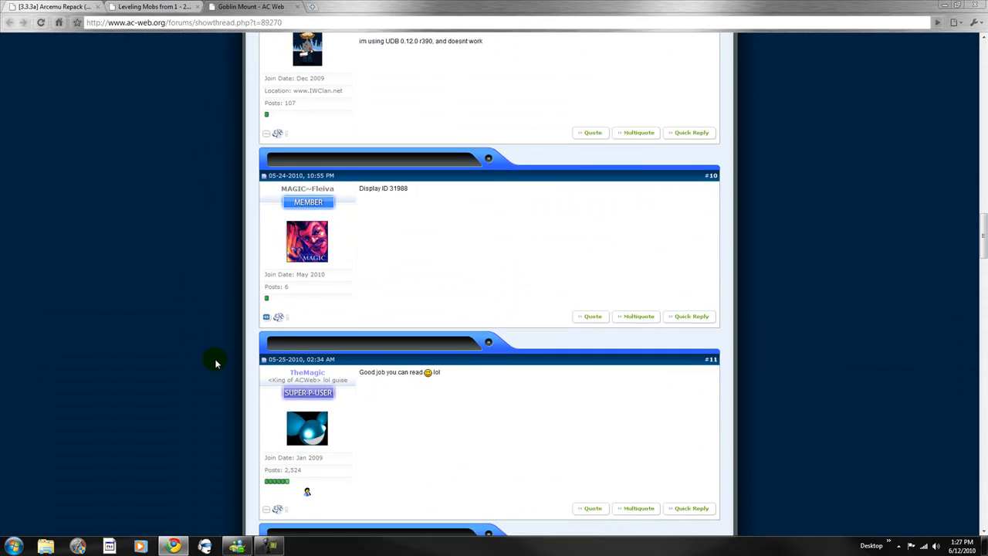
{"action": "scroll", "scroll_direction": "down", "scroll_amount": 3}
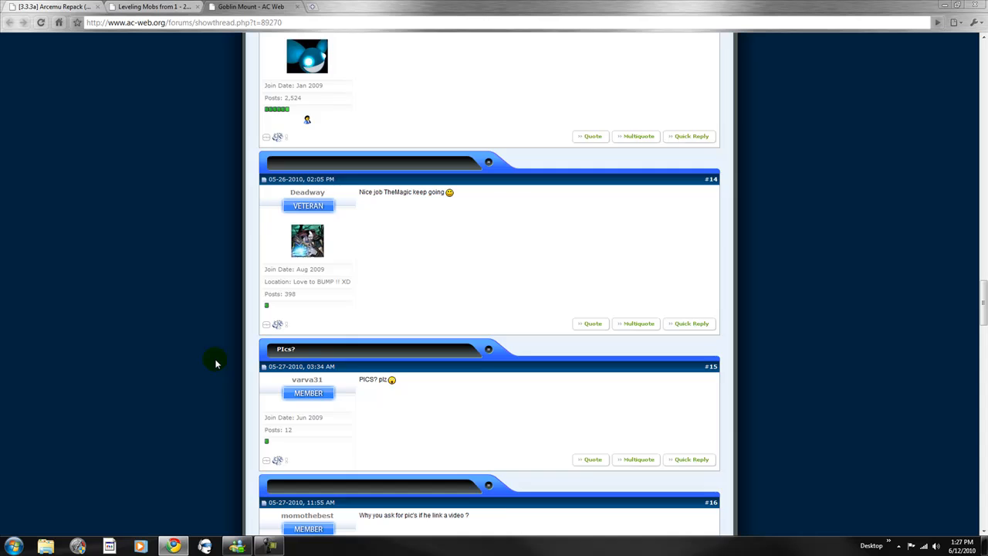
{"action": "scroll", "scroll_direction": "down", "scroll_amount": 3}
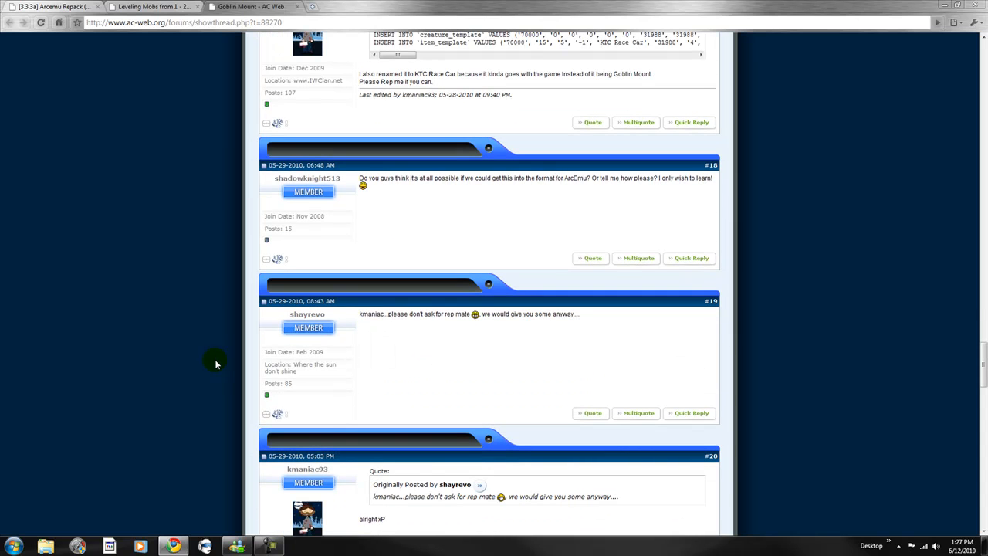
{"action": "scroll", "scroll_direction": "down", "scroll_amount": 3}
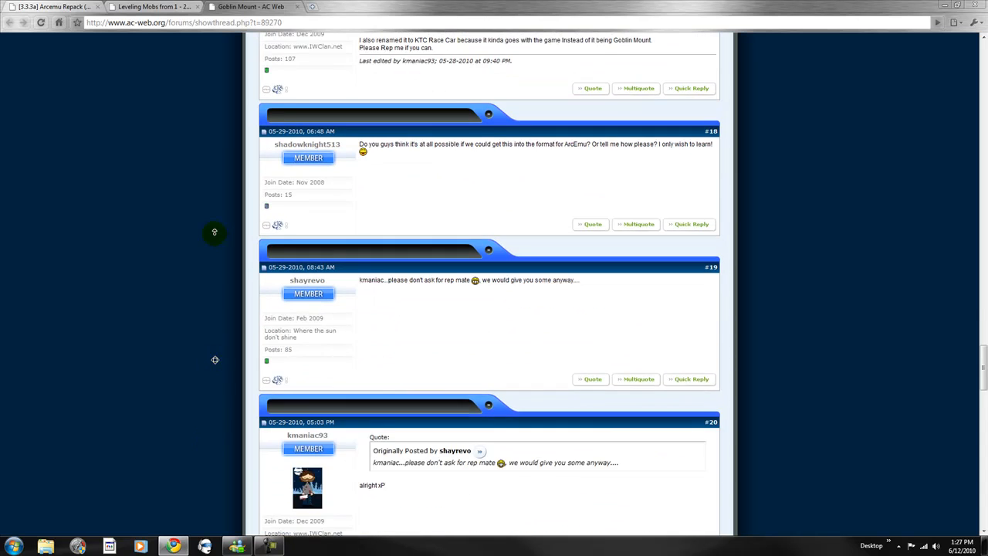
{"action": "scroll", "scroll_direction": "up", "scroll_amount": 3}
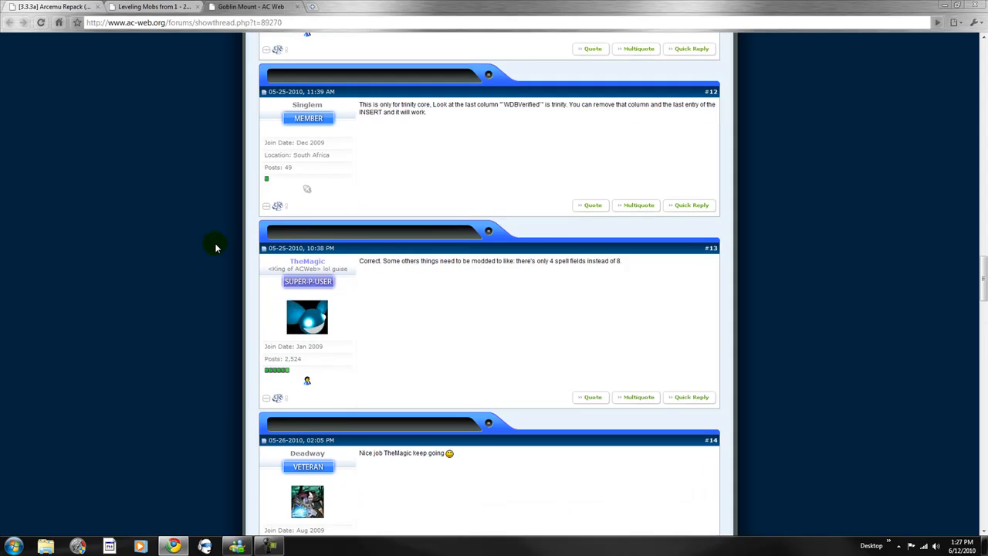
{"action": "scroll", "scroll_direction": "up", "scroll_amount": 3}
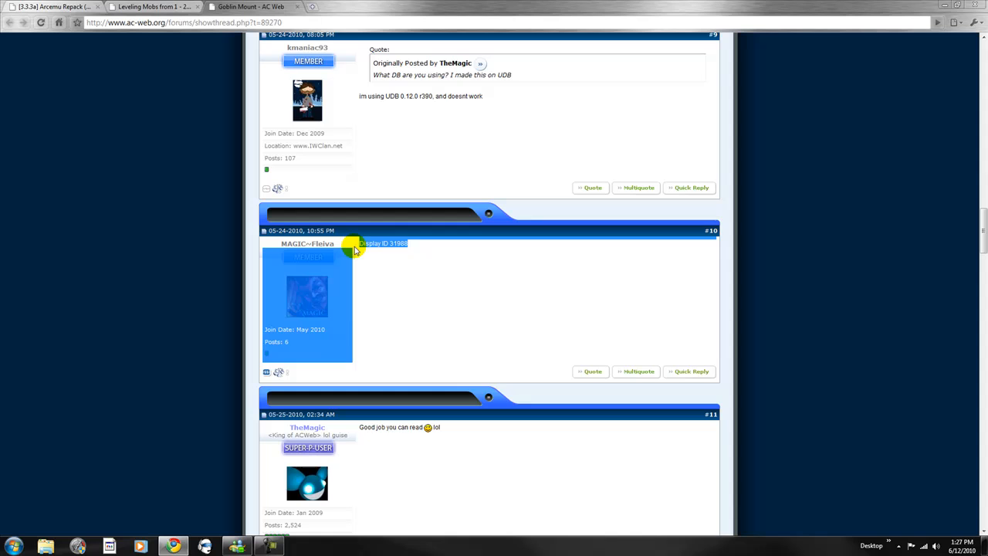
{"action": "scroll", "scroll_direction": "up", "scroll_amount": 3}
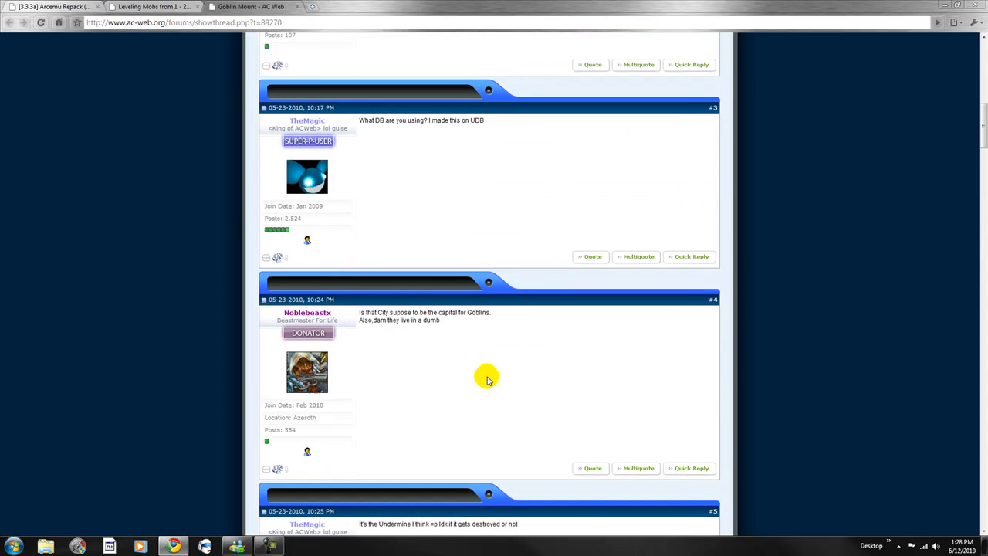
- Review the Leveling Mobs post's screenshot links and early replies, then scroll back up
{"action": "left_click", "coordinate": [147, 7]}
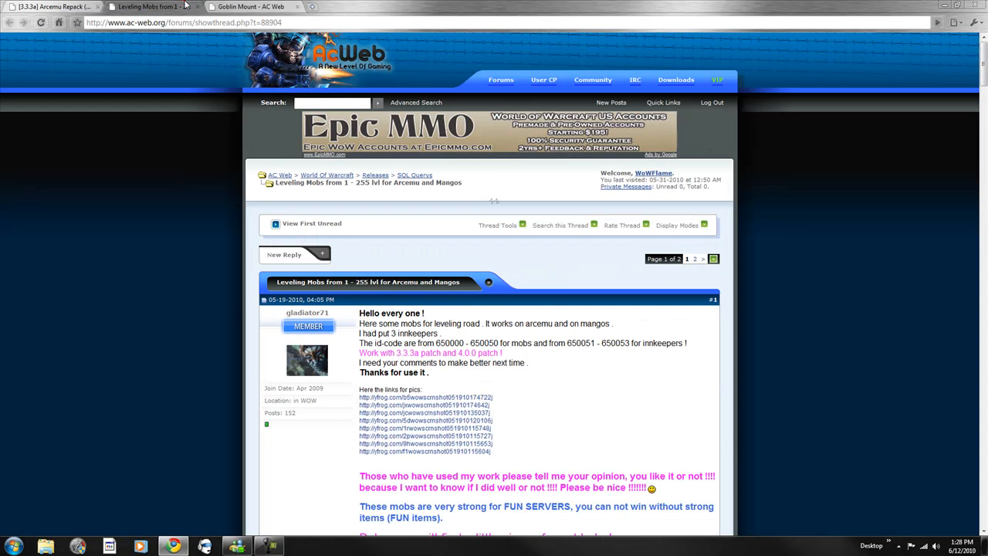
{"action": "scroll", "scroll_direction": "down", "scroll_amount": 3}
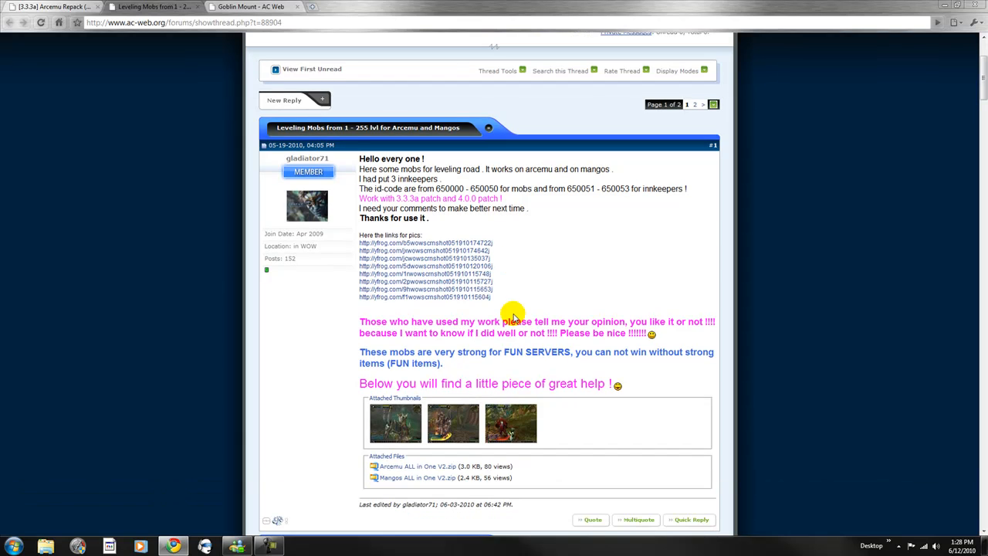
{"action": "mouse_move", "coordinate": [496, 233]}
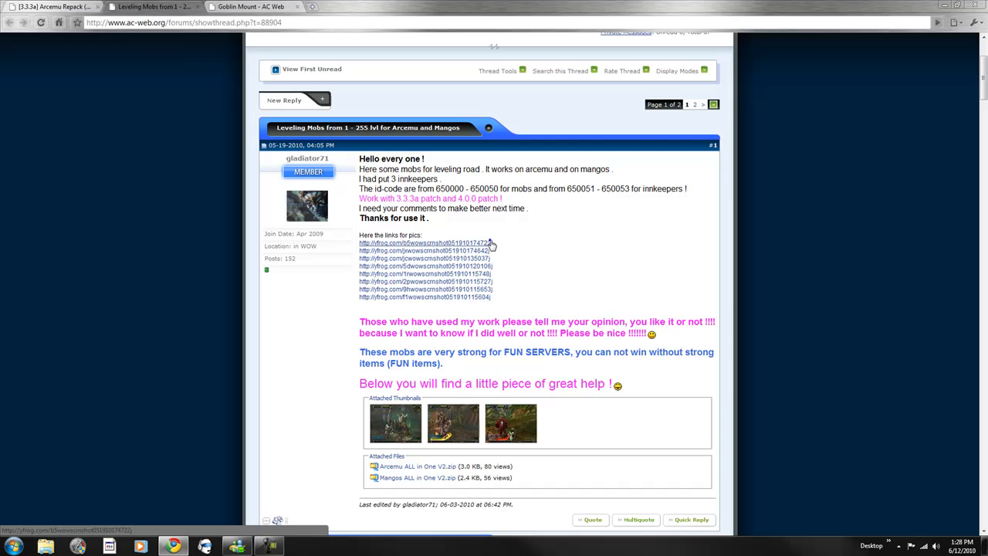
{"action": "left_click", "coordinate": [424, 242]}
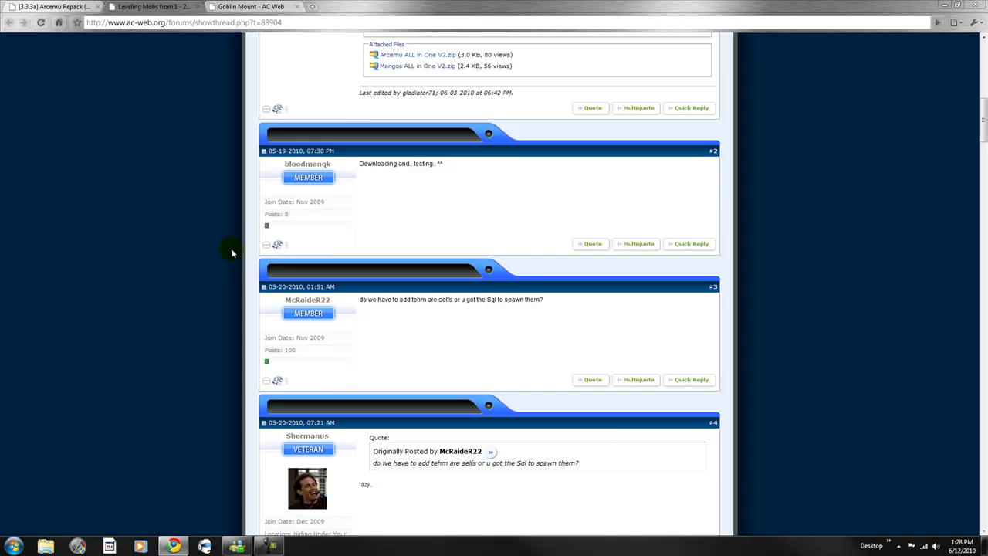
{"action": "scroll", "scroll_direction": "up", "scroll_amount": 3}
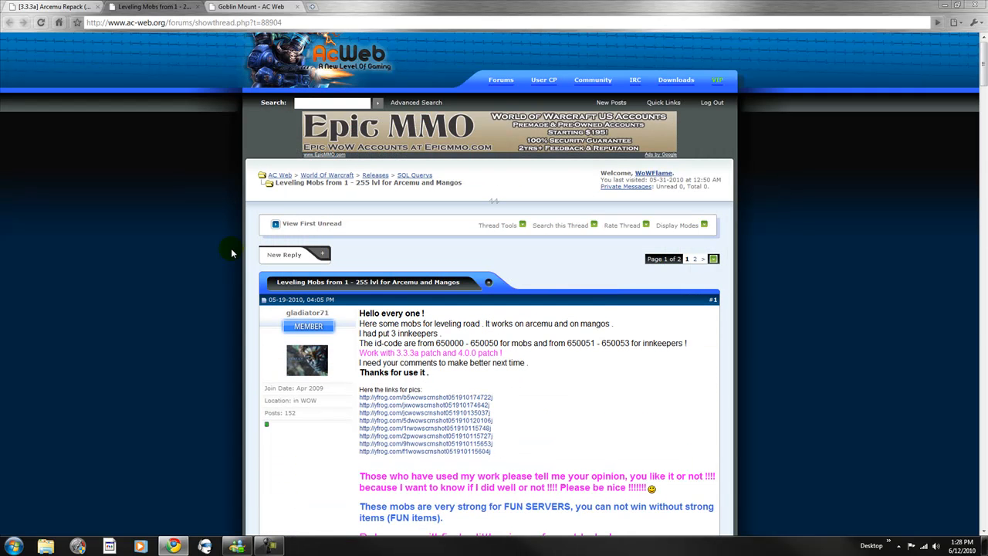
{"action": "mouse_move", "coordinate": [639, 456]}
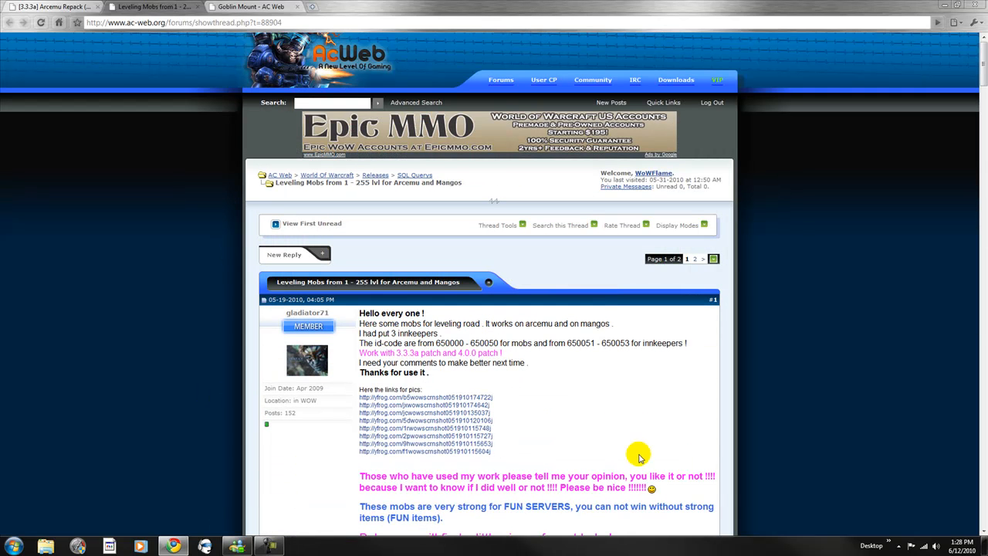
{"action": "mouse_move", "coordinate": [669, 405]}
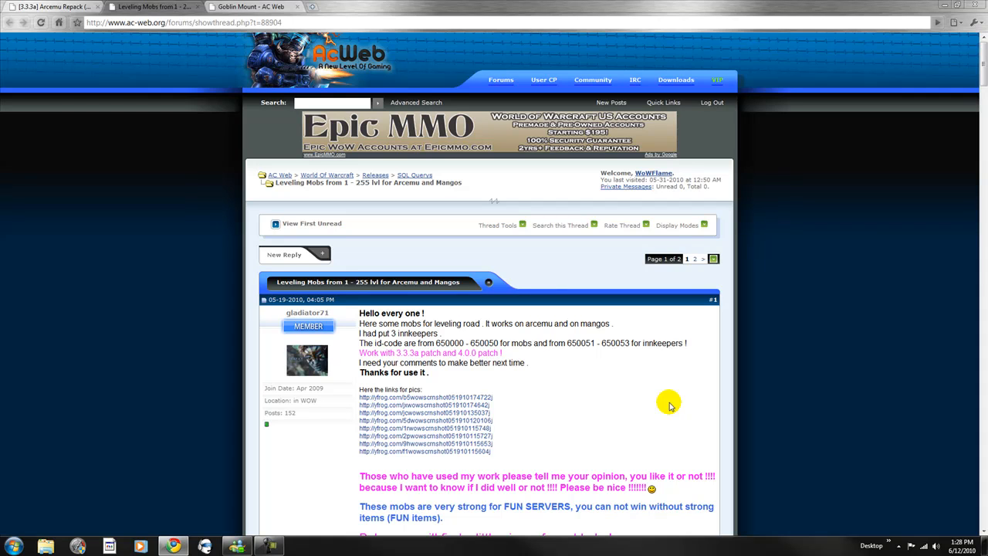
{"action": "mouse_move", "coordinate": [606, 400]}
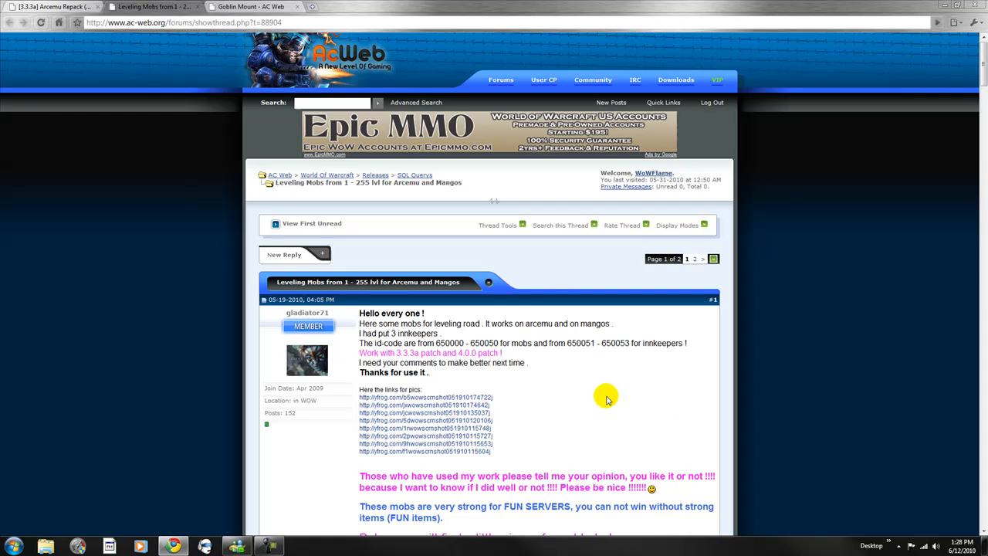